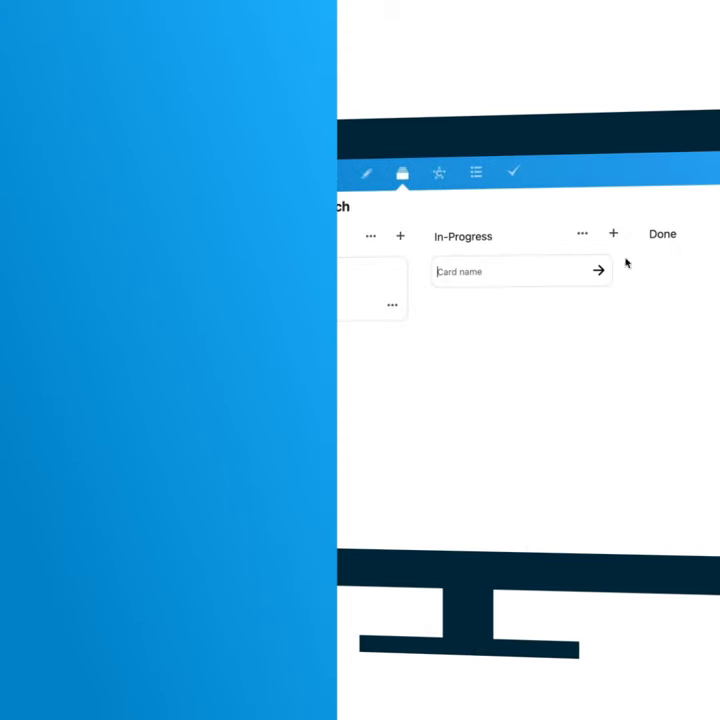
- Add the 'logo design' card, attach a file, and review its comments and activity timeline
text(logo design)
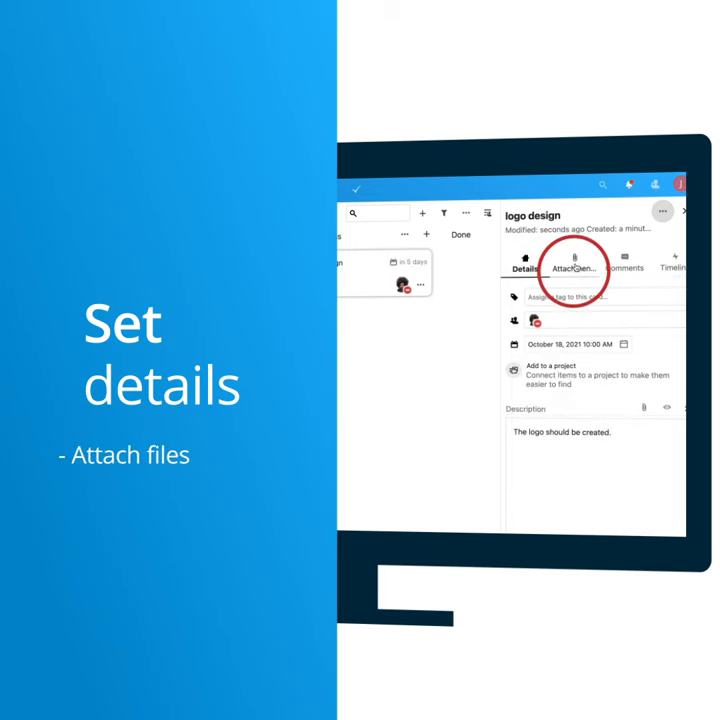
click(571, 270)
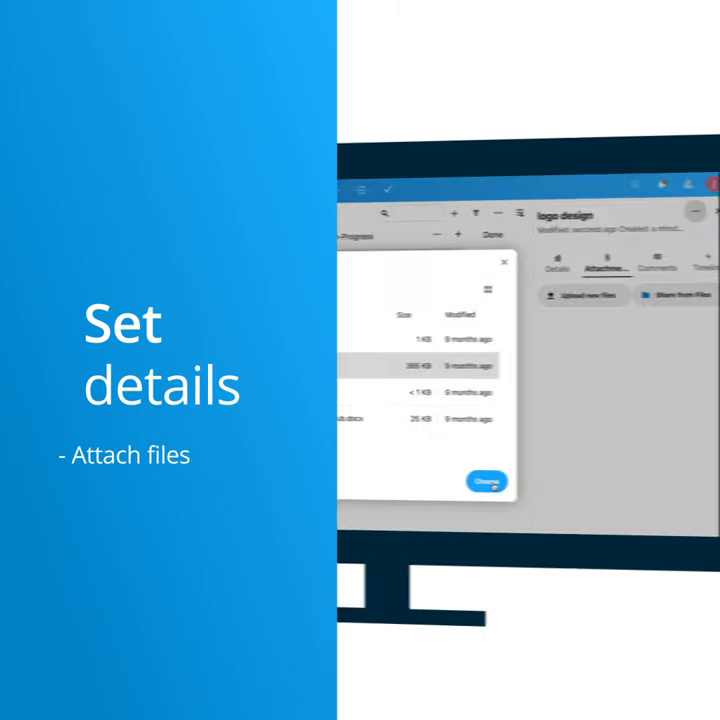
click(599, 267)
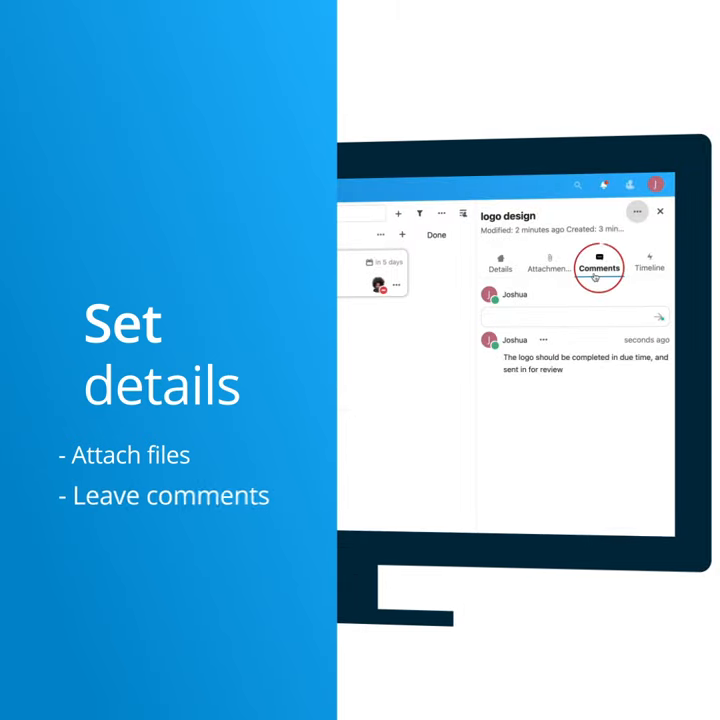
click(649, 267)
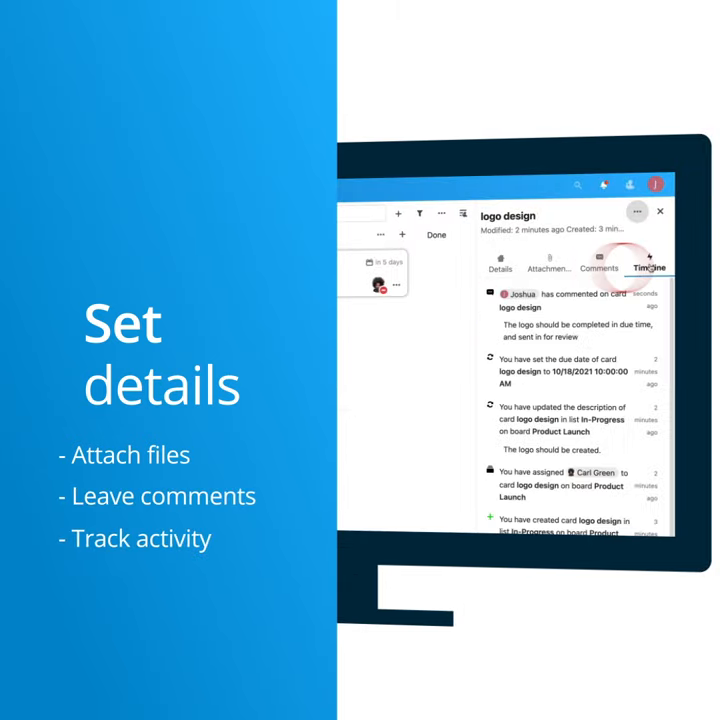
click(660, 211)
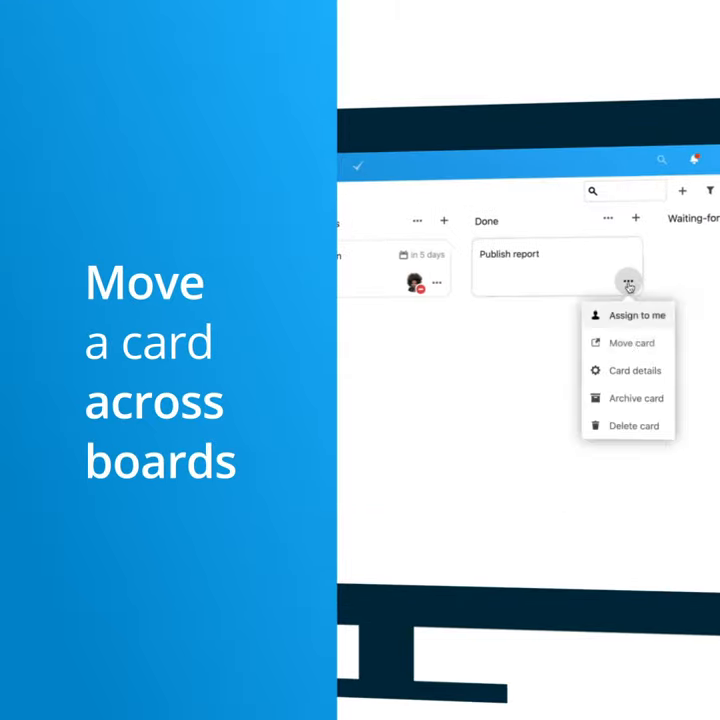
- Move the Publish report card to the Design Team board, then return to Product Launch
click(633, 343)
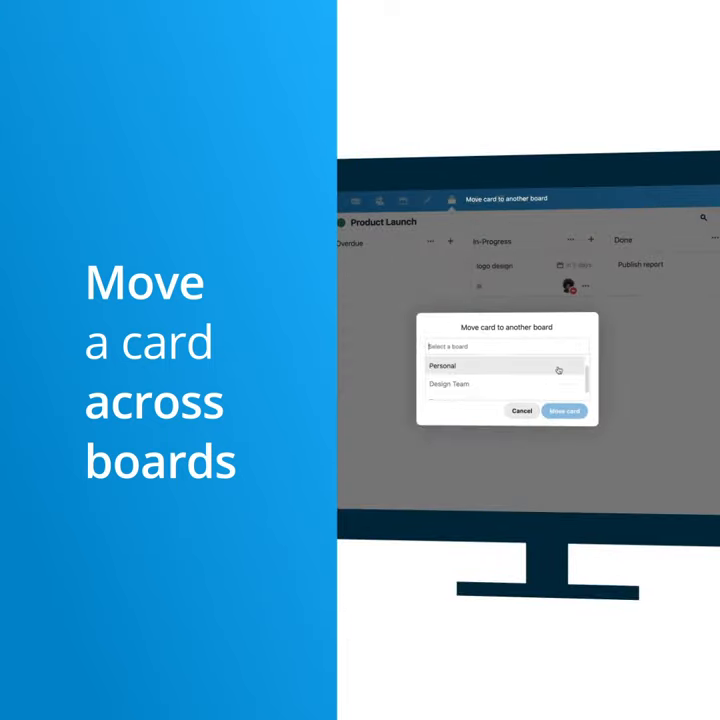
click(564, 411)
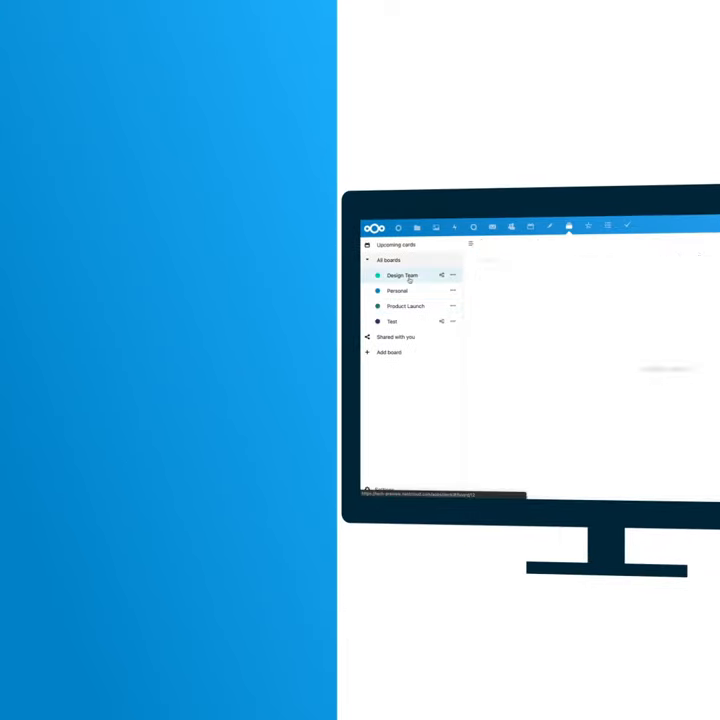
click(403, 275)
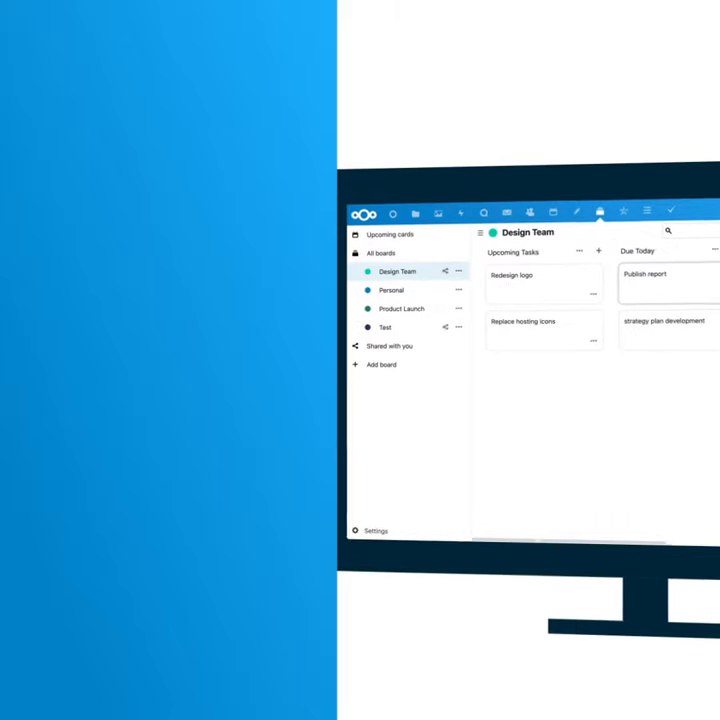
click(401, 308)
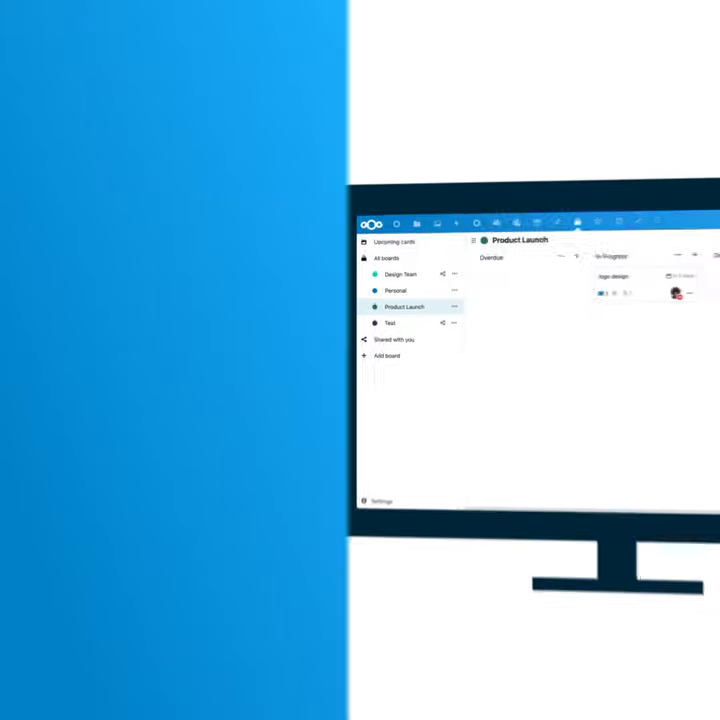